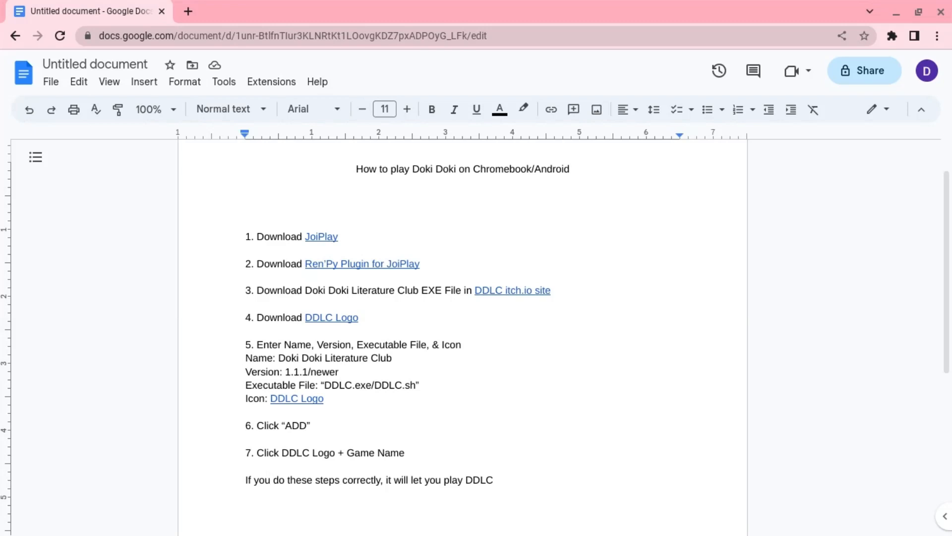
mouse_move(342, 167)
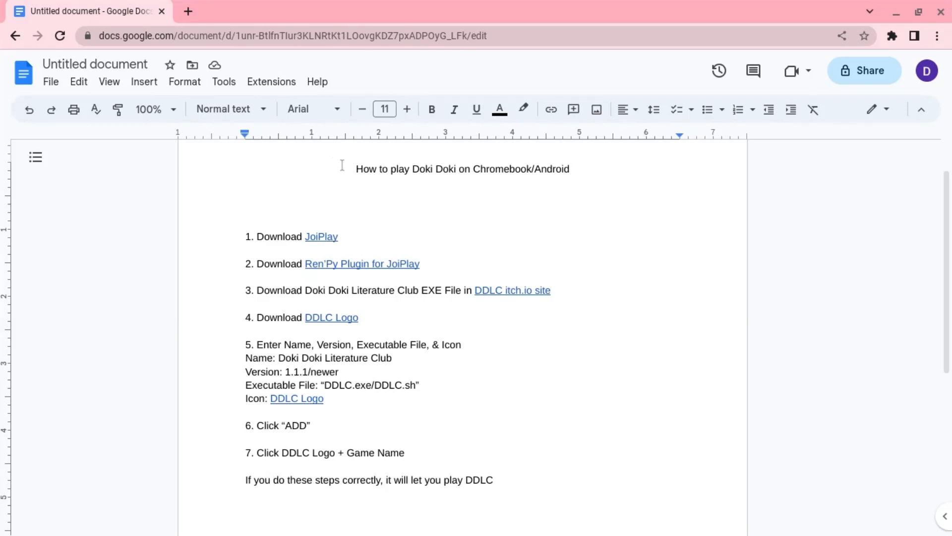
- Follow the guide's JoiPlay and Ren'Py Plugin store links, verify both are installed, and close the listings
drag(356, 169, 453, 168)
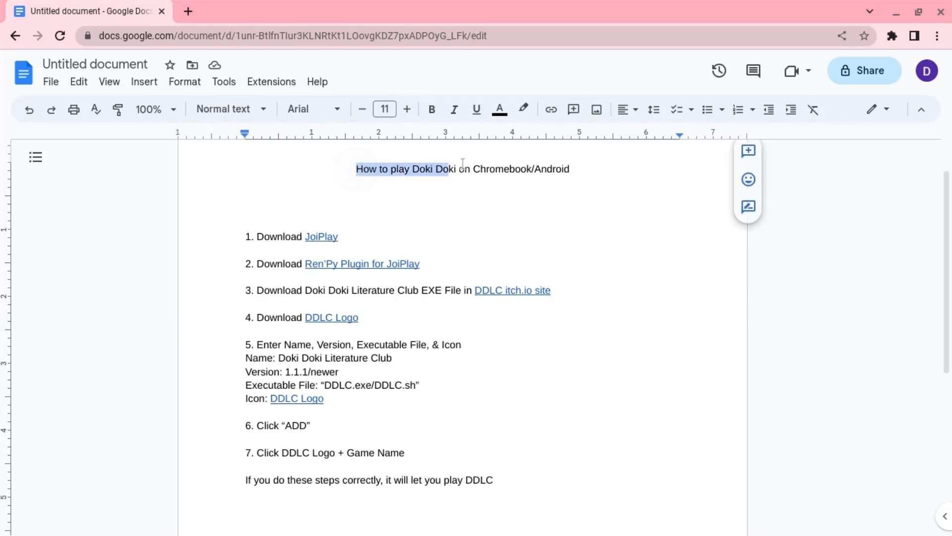
drag(443, 169, 568, 169)
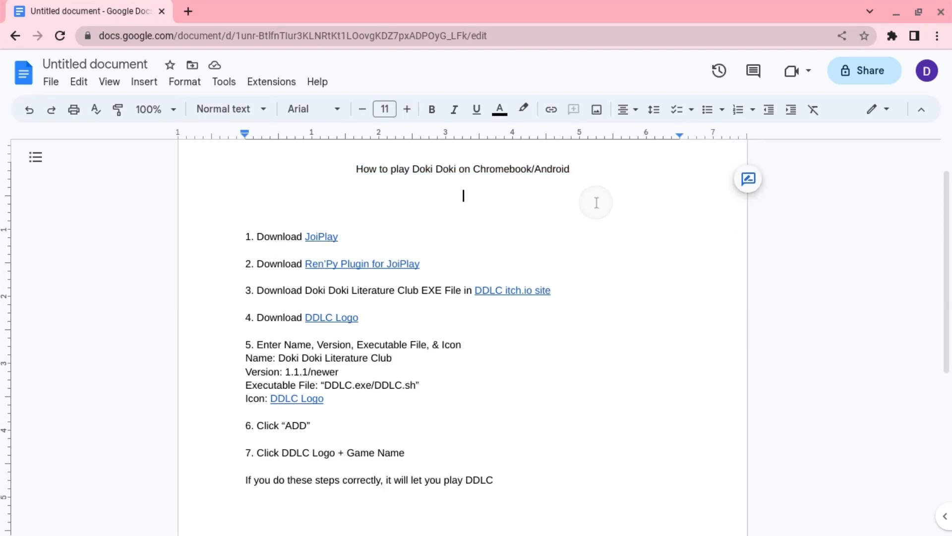
mouse_move(437, 207)
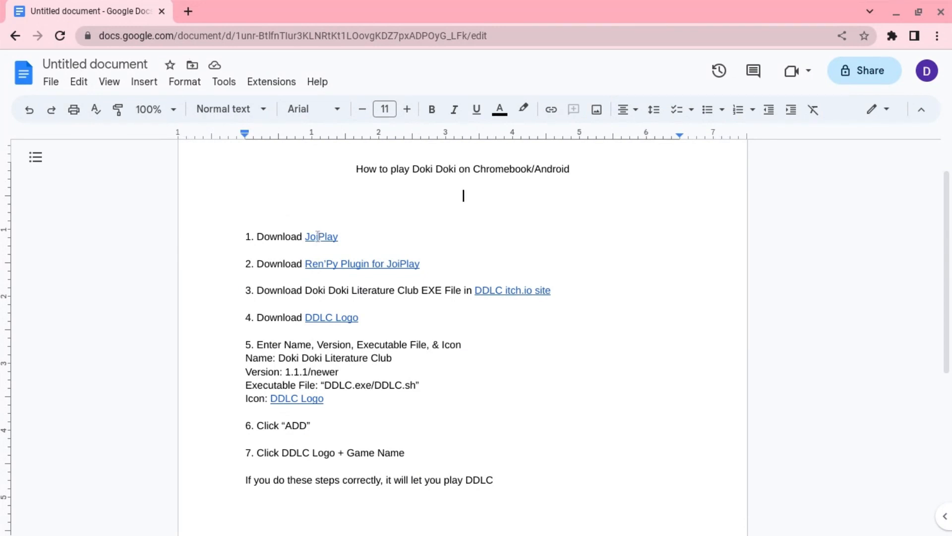
click(321, 237)
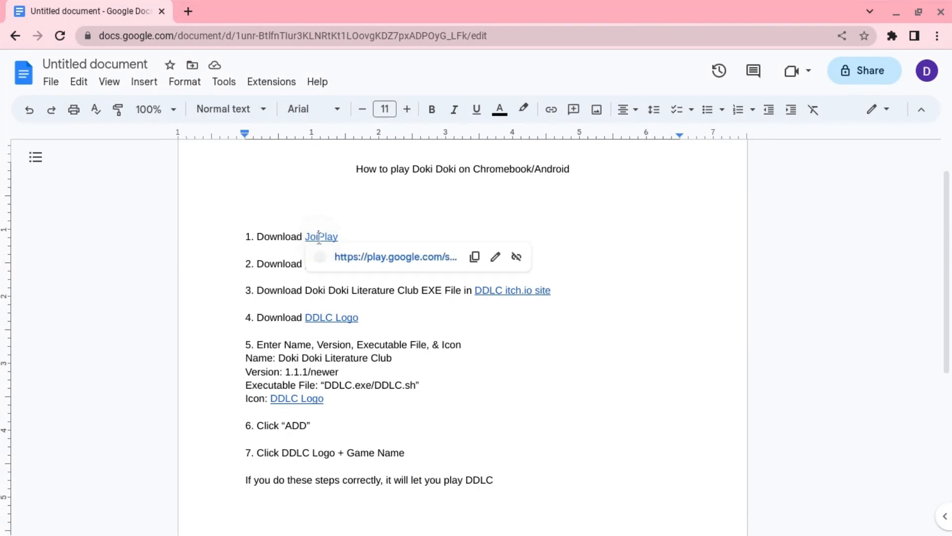
click(321, 237)
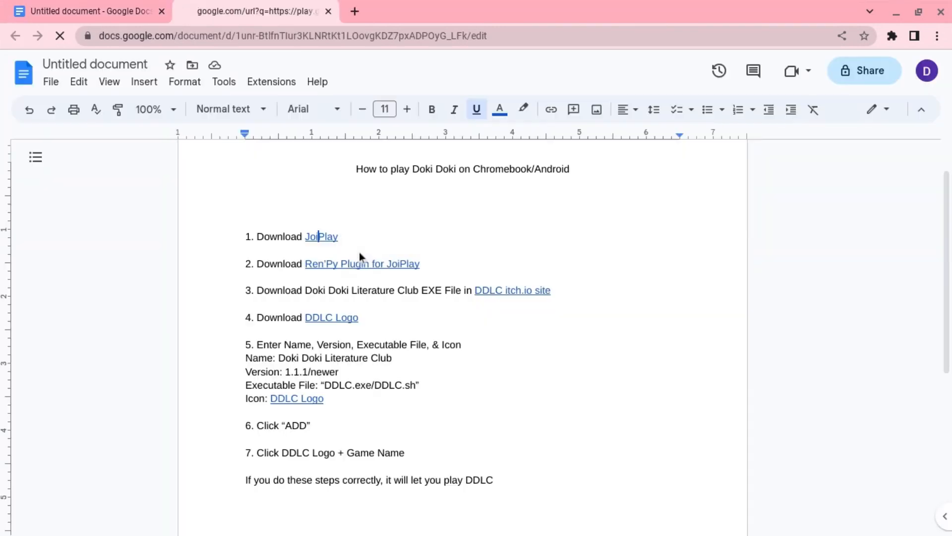
click(320, 236)
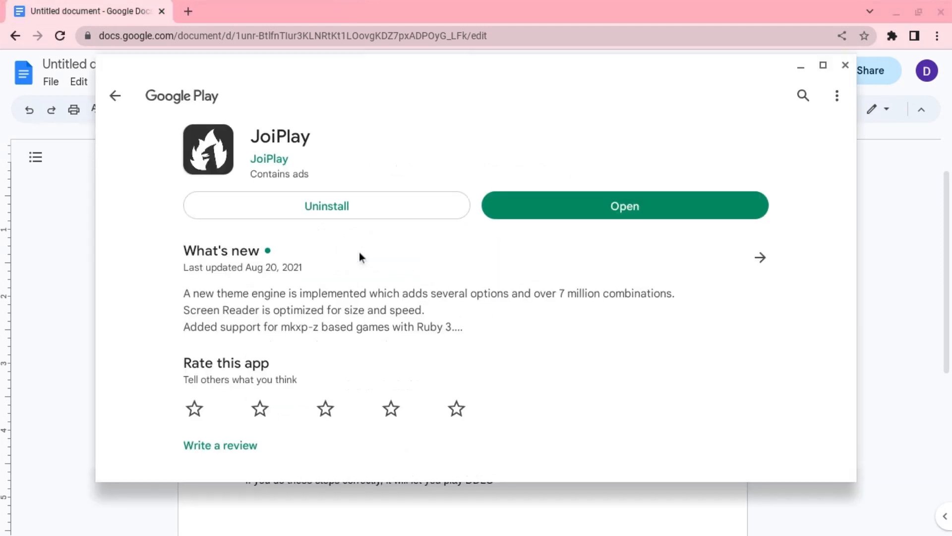
mouse_move(473, 349)
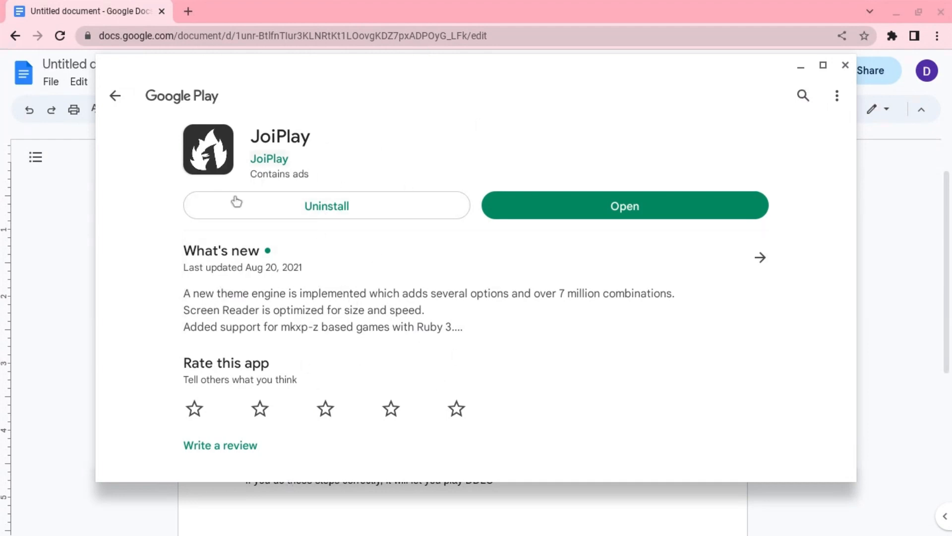
mouse_move(845, 66)
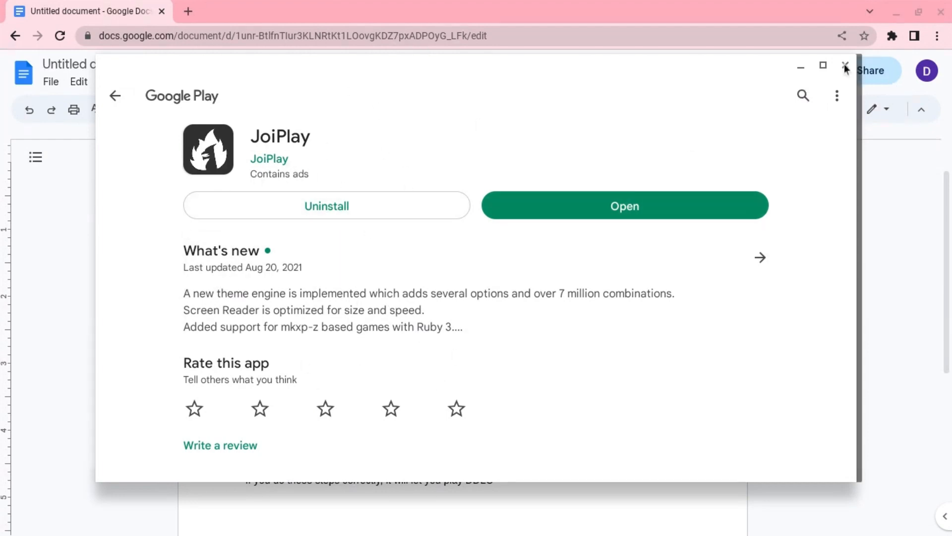
click(843, 66)
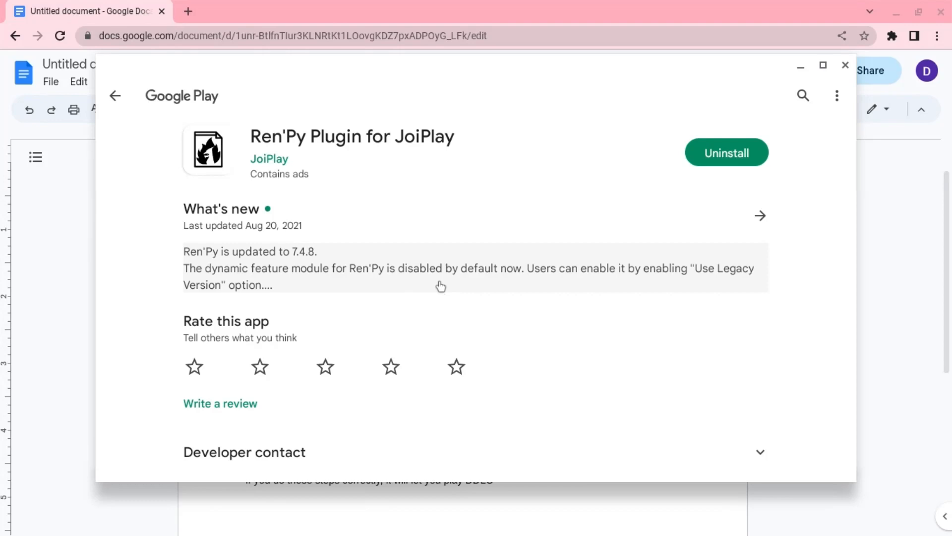
mouse_move(761, 91)
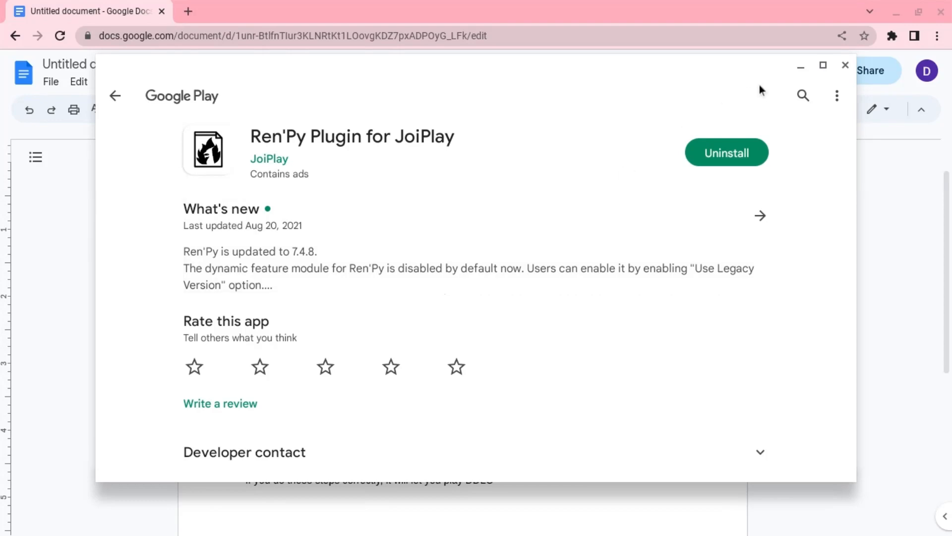
click(845, 65)
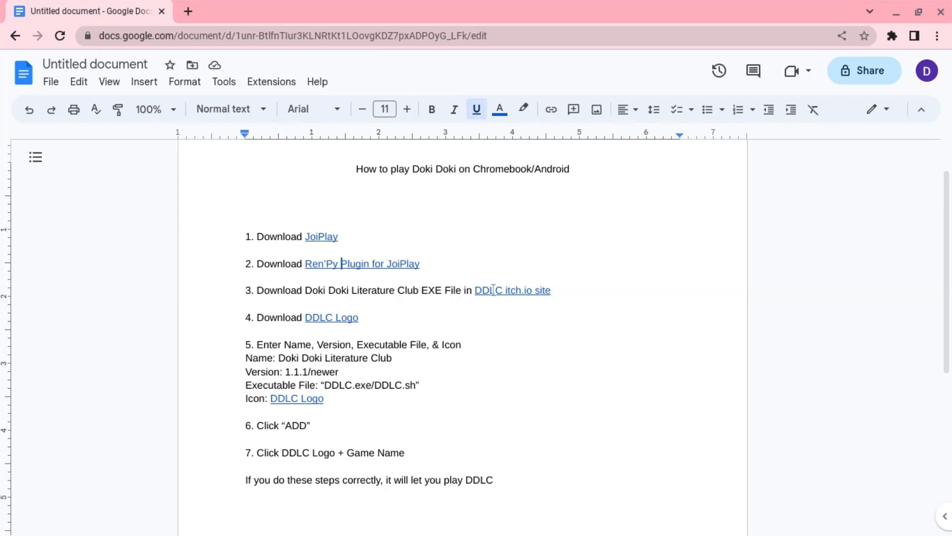
mouse_move(519, 291)
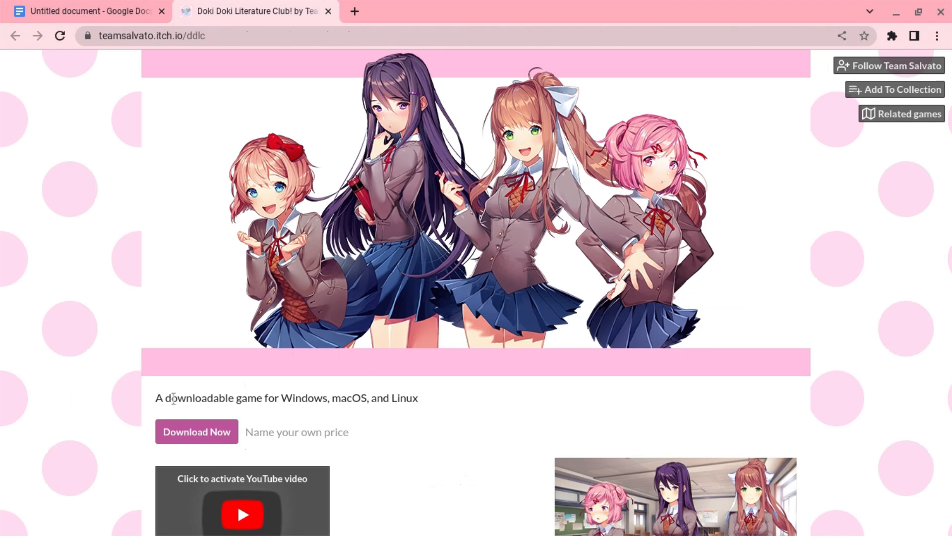
- Reach the DDLC itch.io downloads via 'No thanks, just take me to the downloads', then close it
click(188, 431)
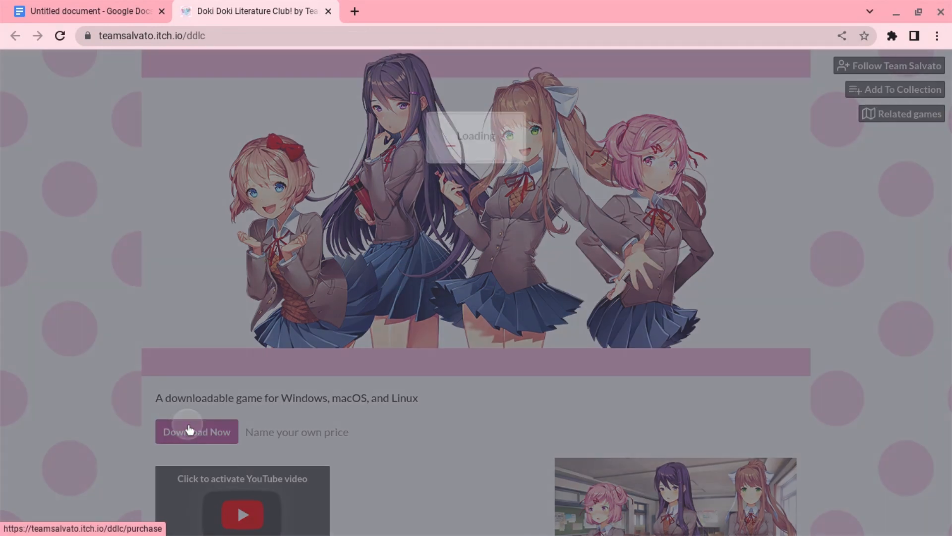
click(197, 431)
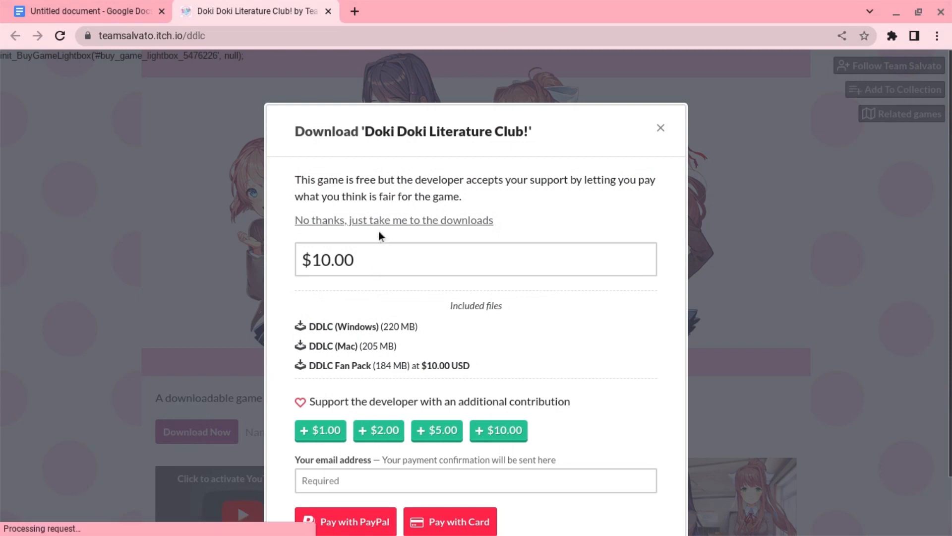
click(393, 220)
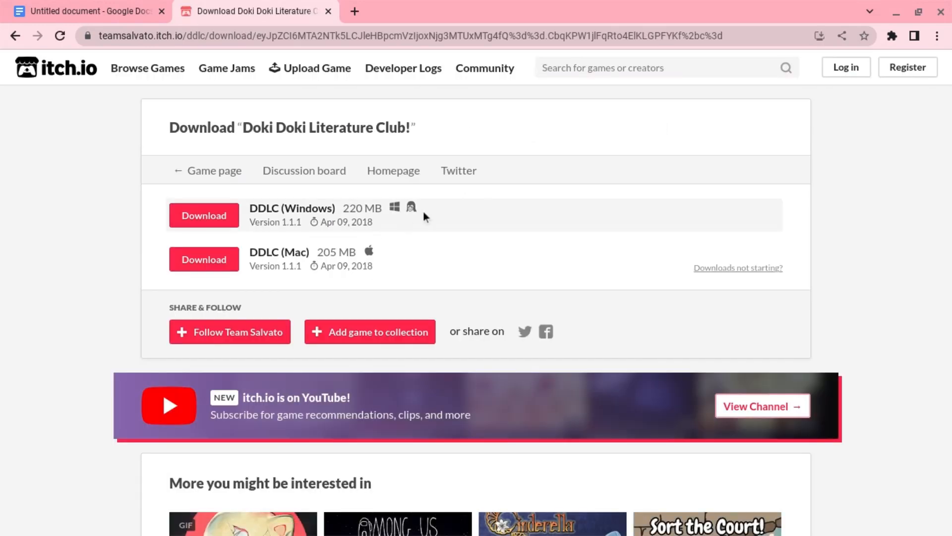
mouse_move(365, 210)
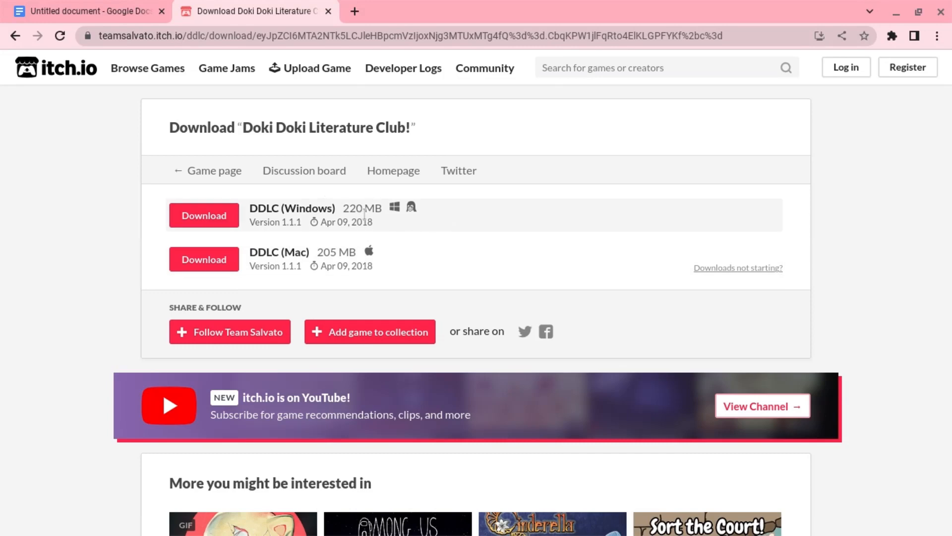
mouse_move(459, 257)
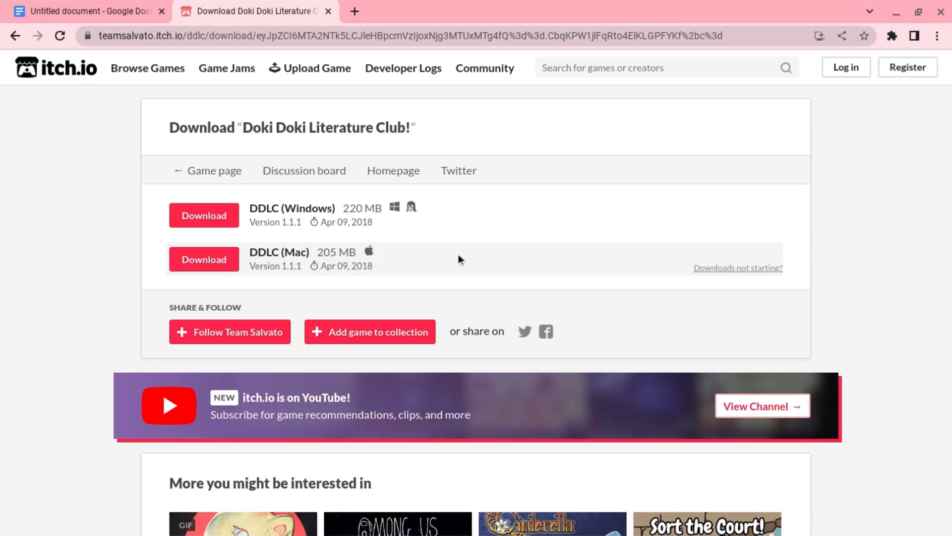
mouse_move(437, 227)
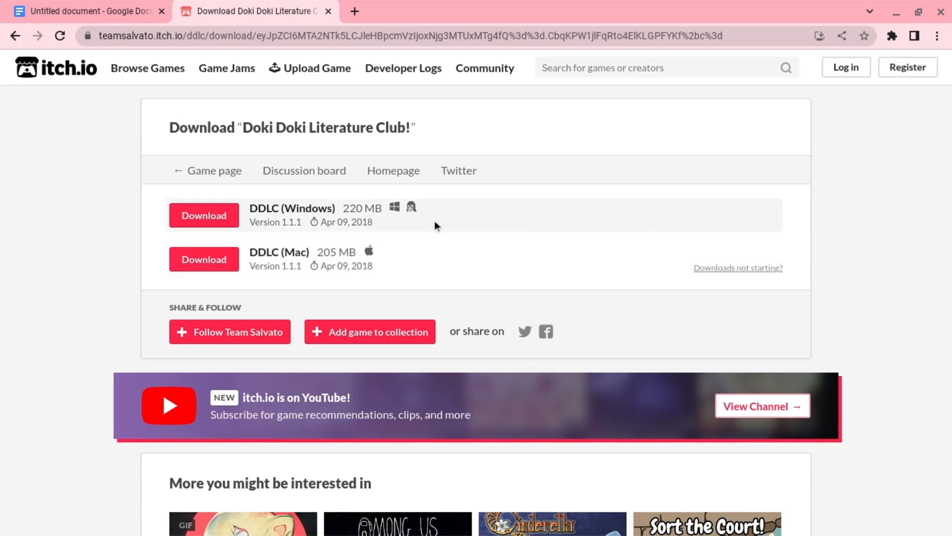
click(90, 12)
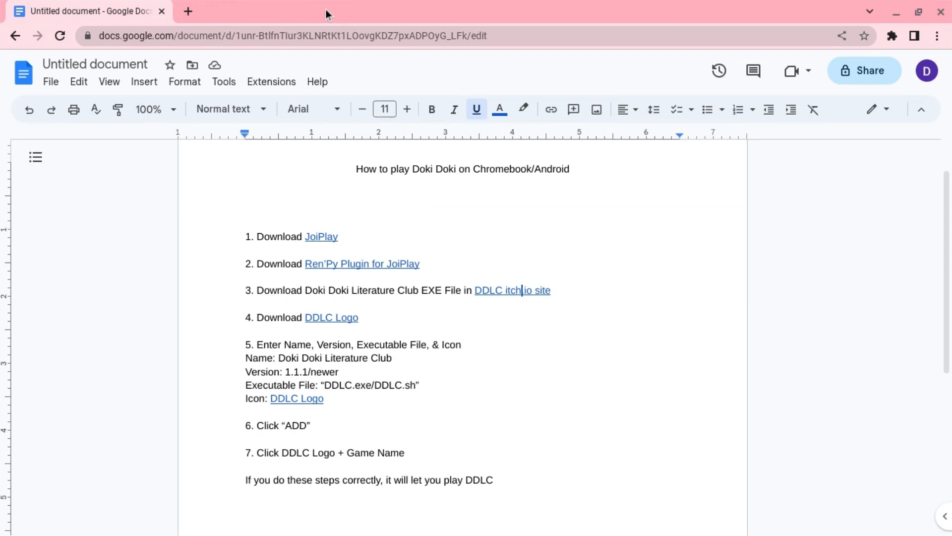
mouse_move(321, 319)
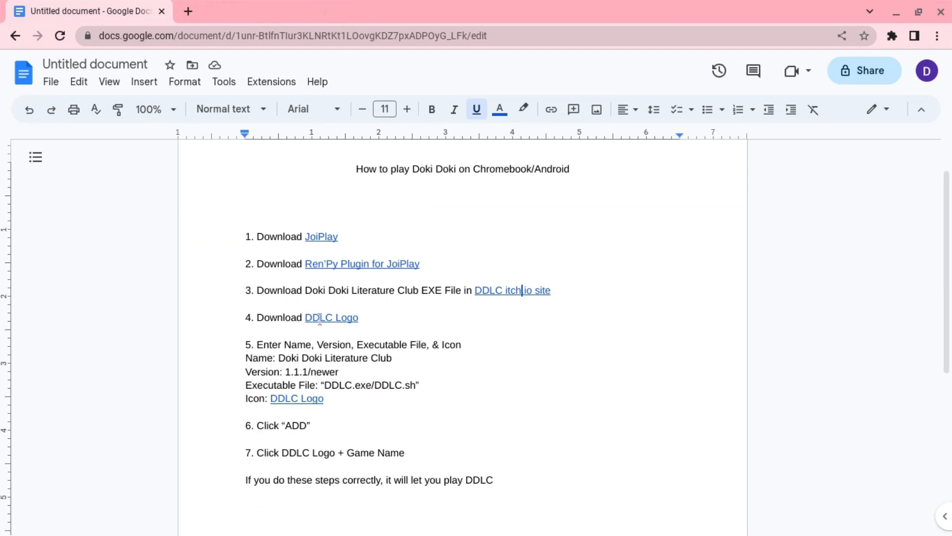
click(331, 318)
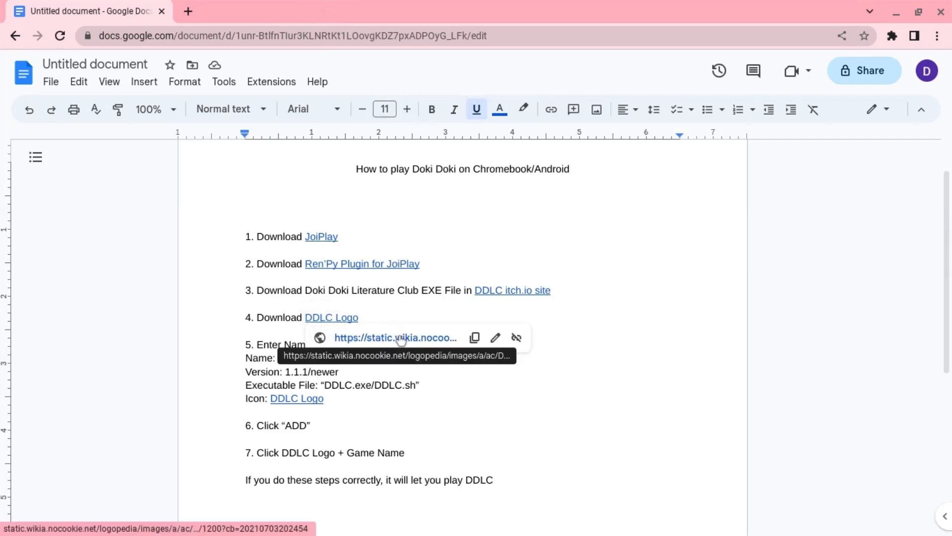
click(397, 337)
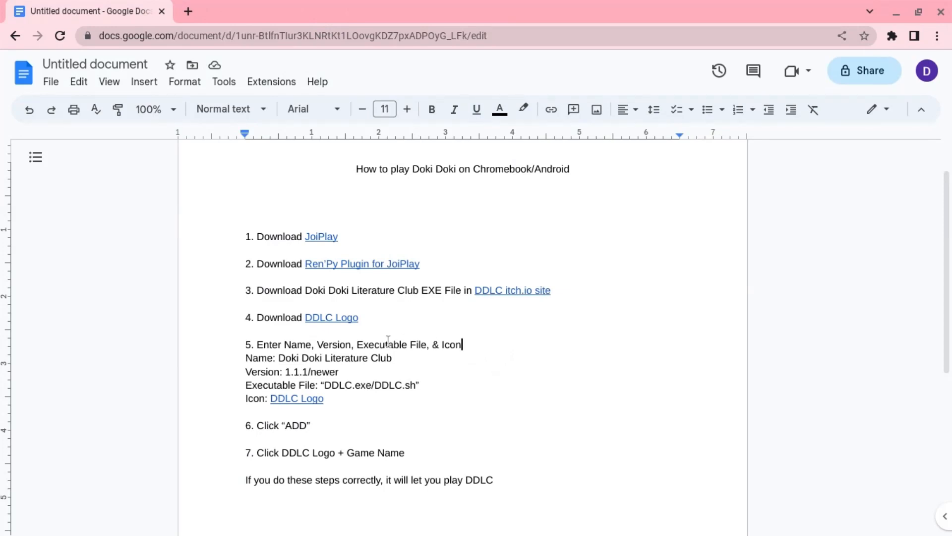
- View JoiPlay's library holding Doki Doki Literature Club and its empty Add Game form
click(474, 521)
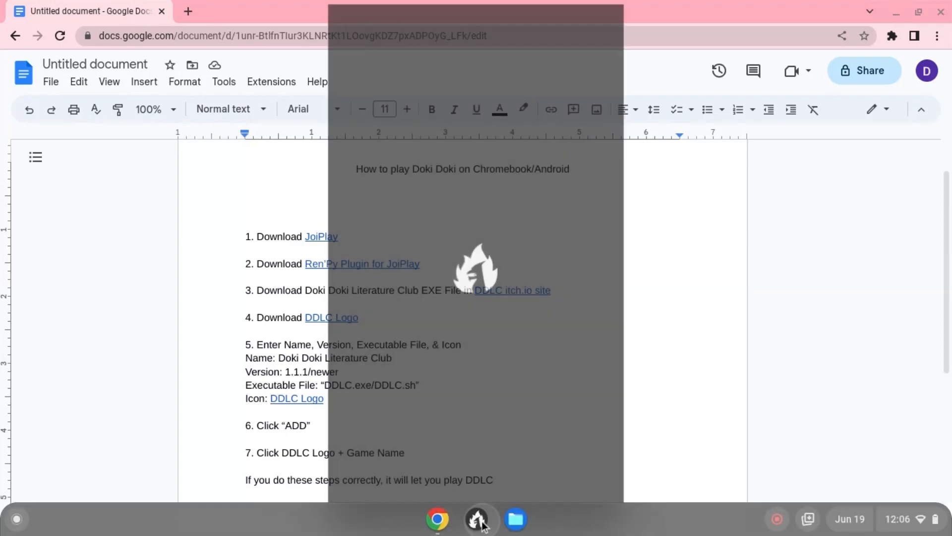
click(476, 532)
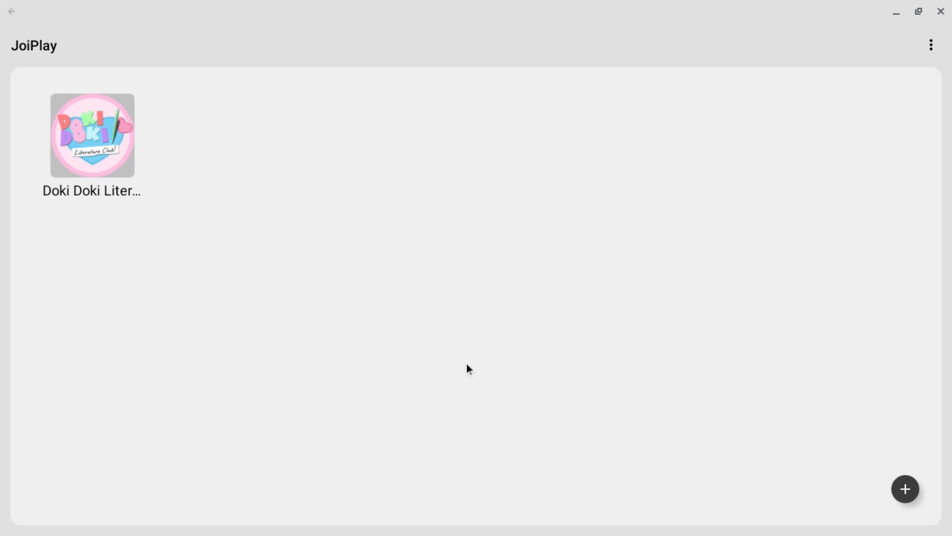
mouse_move(695, 418)
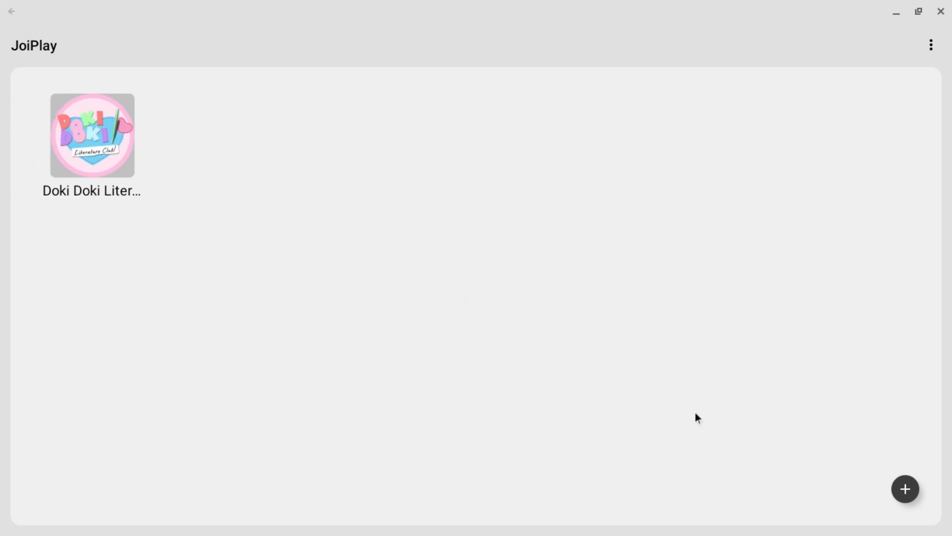
click(905, 489)
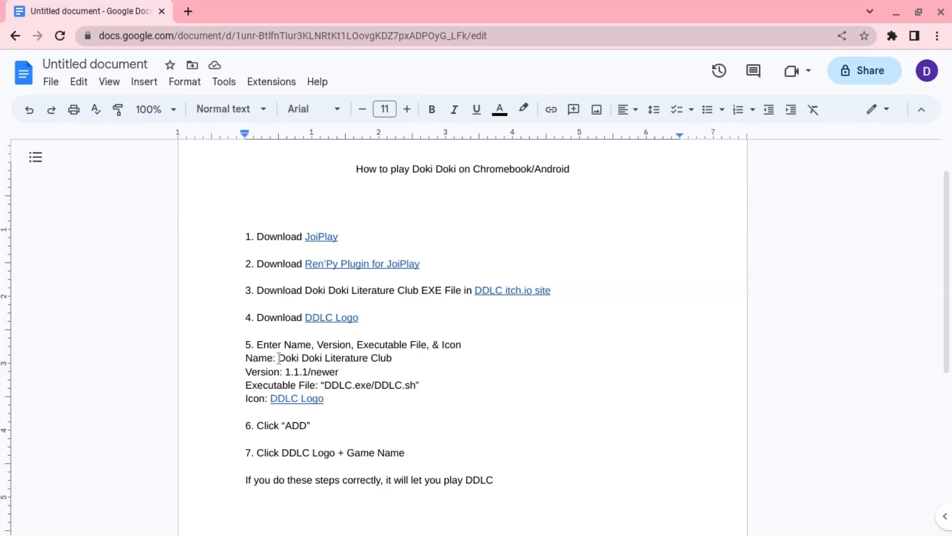
mouse_move(384, 358)
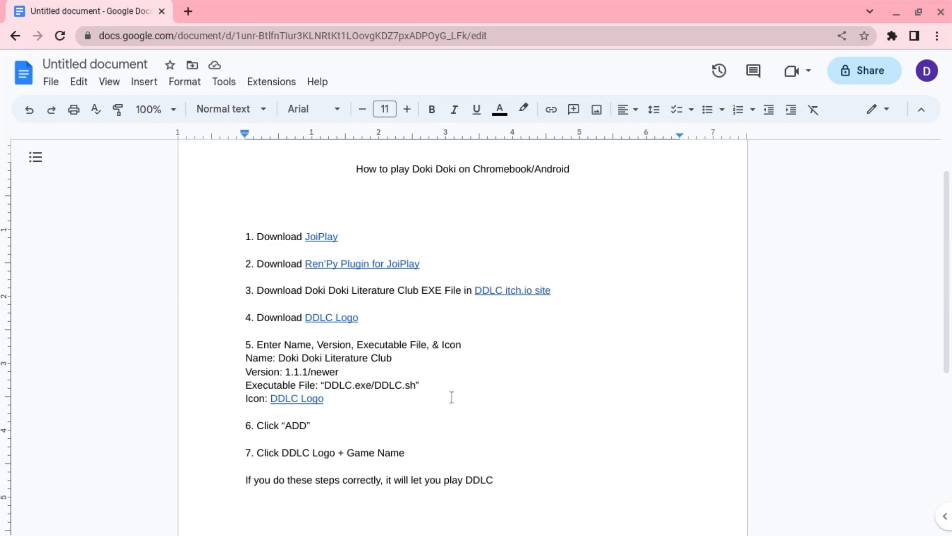
mouse_move(427, 387)
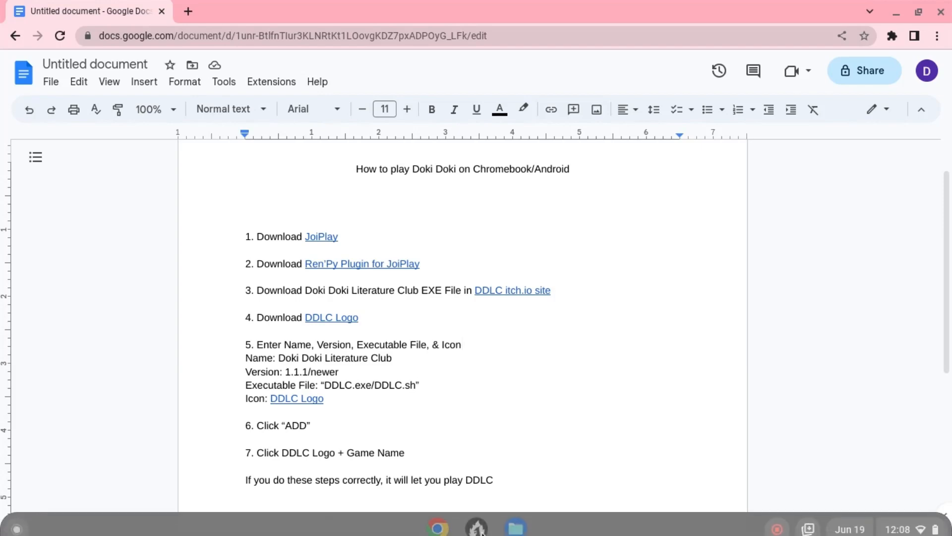
click(474, 527)
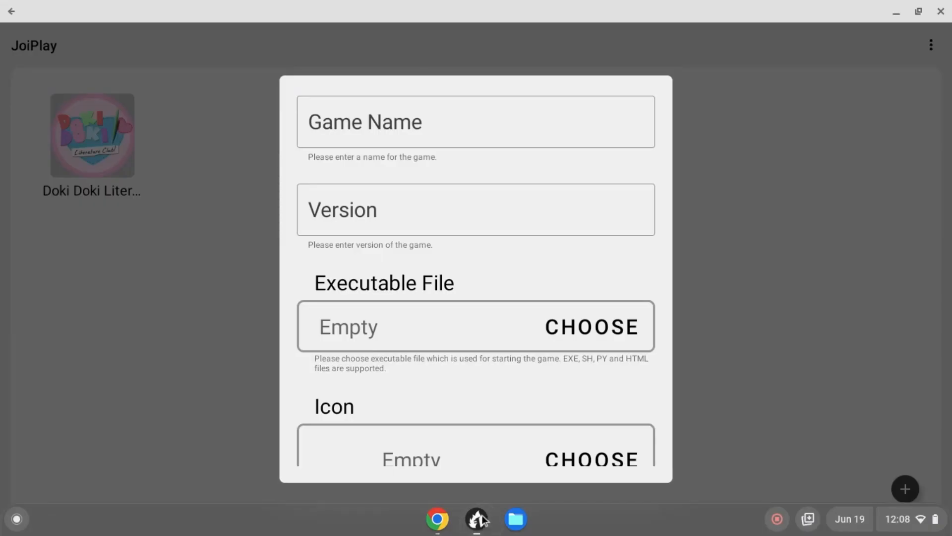
scroll(down, 3)
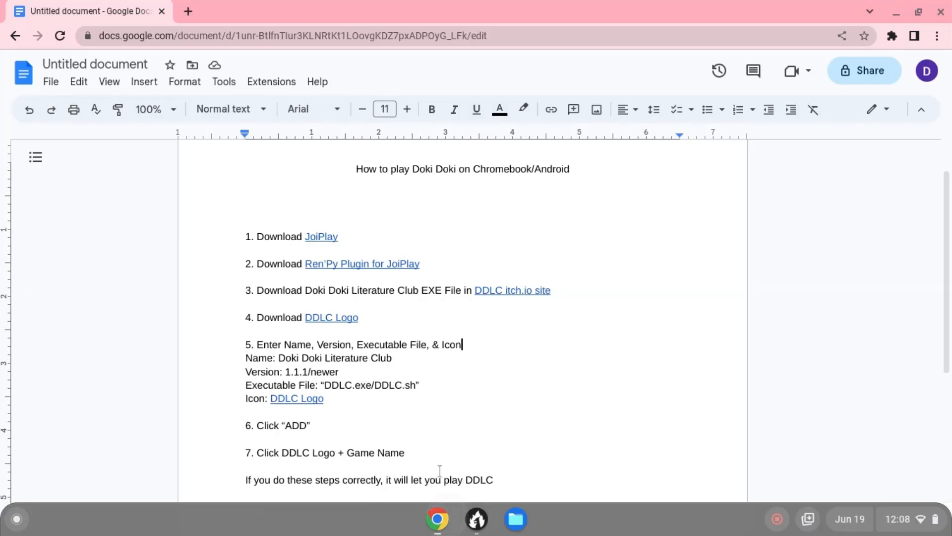
click(296, 398)
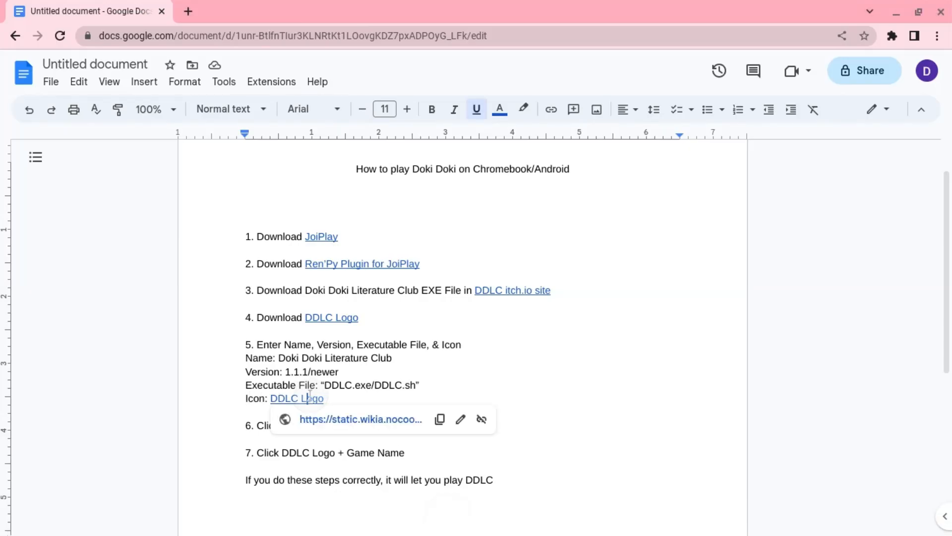
click(361, 419)
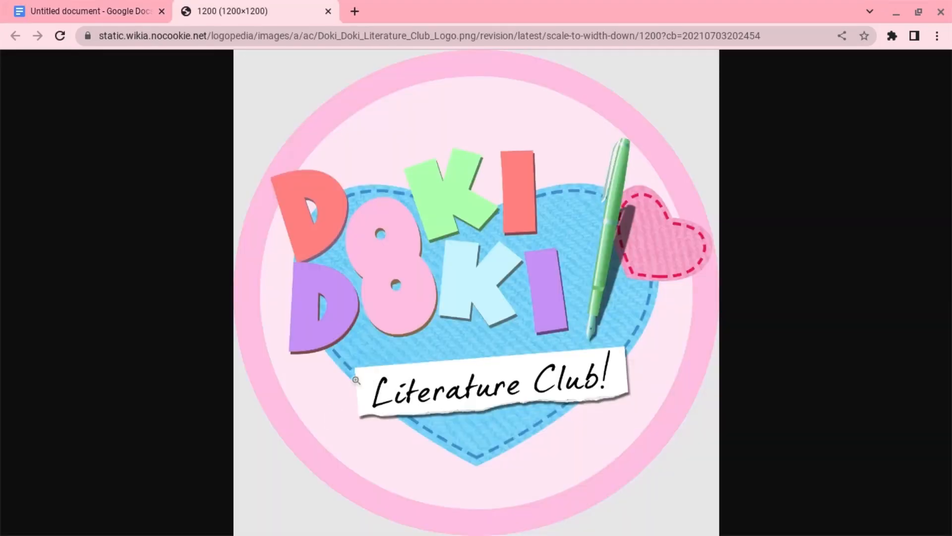
click(89, 11)
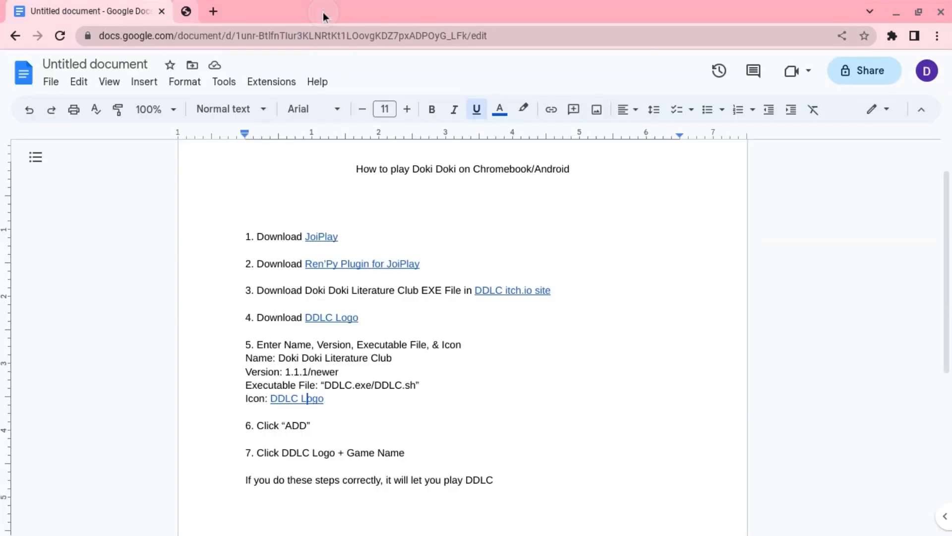
click(205, 11)
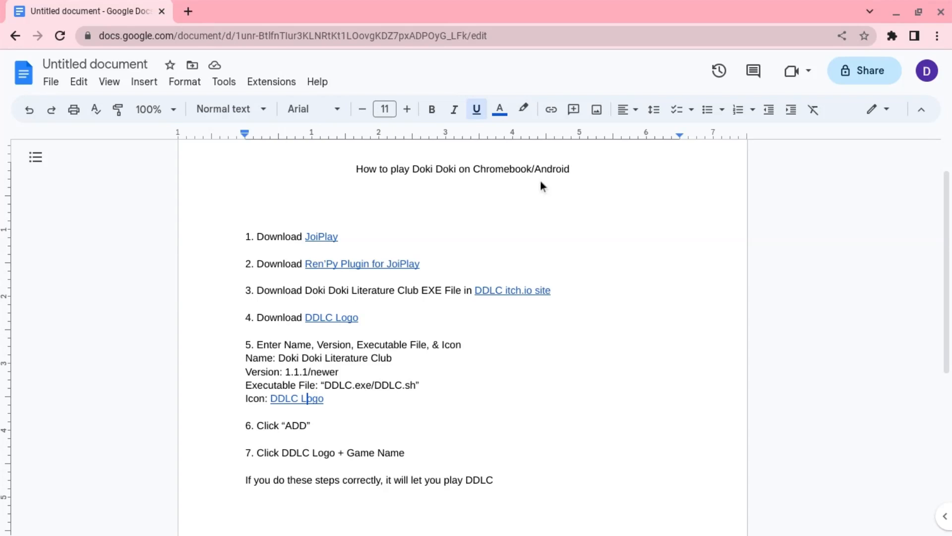
mouse_move(283, 434)
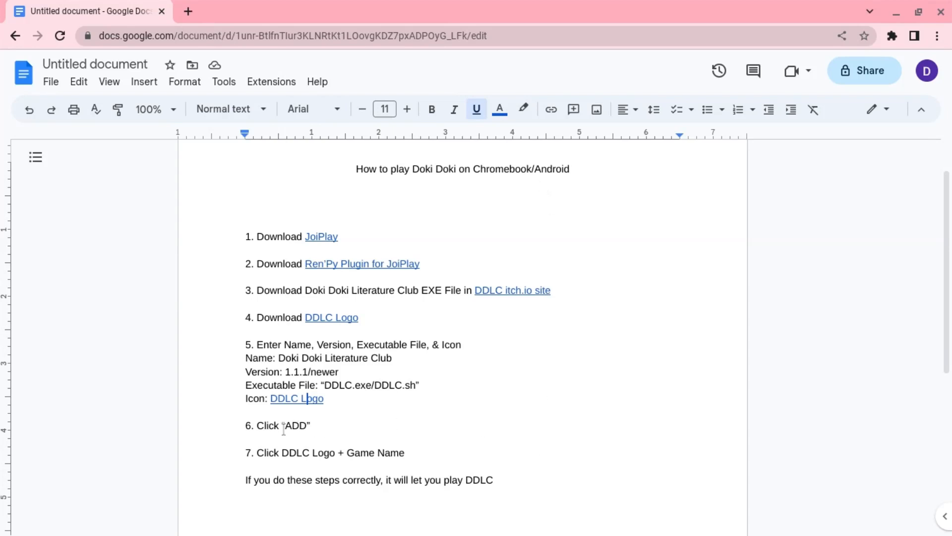
click(475, 519)
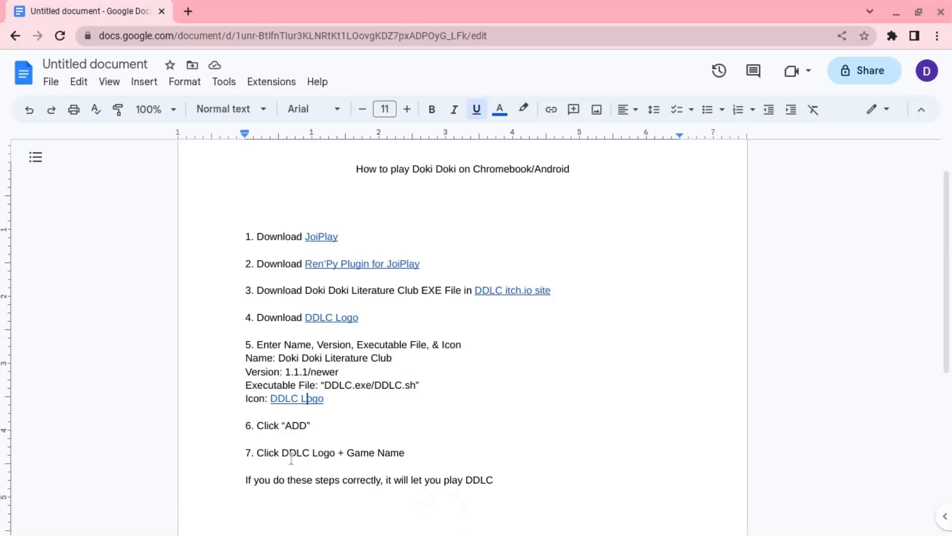
mouse_move(497, 452)
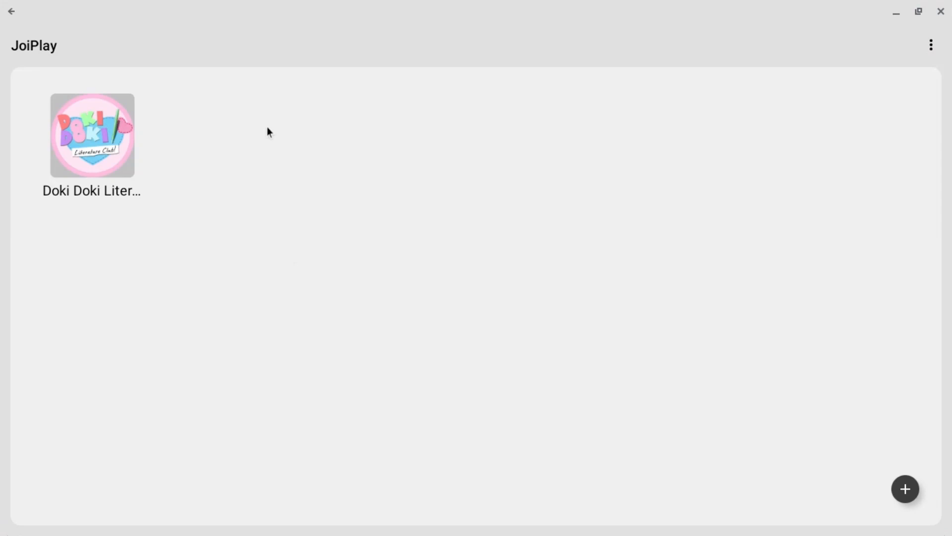
mouse_move(67, 147)
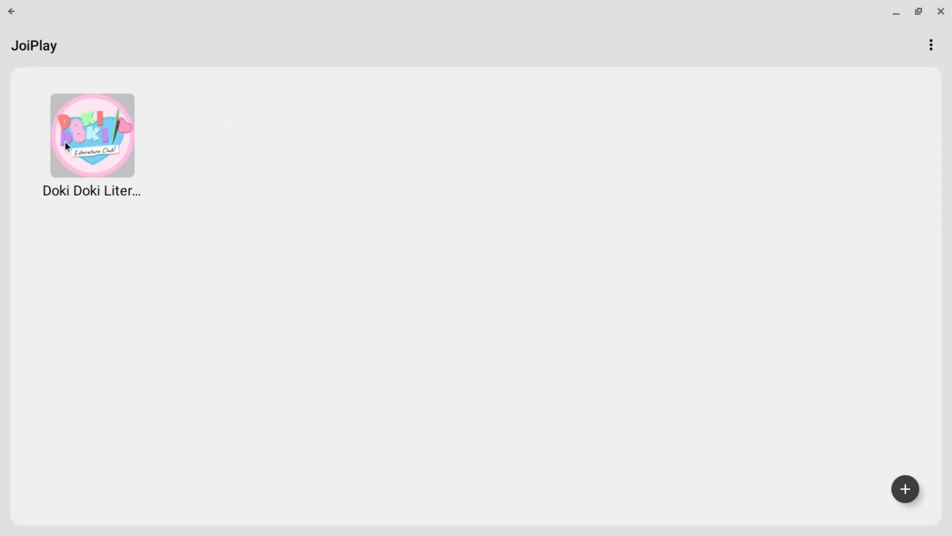
mouse_move(103, 161)
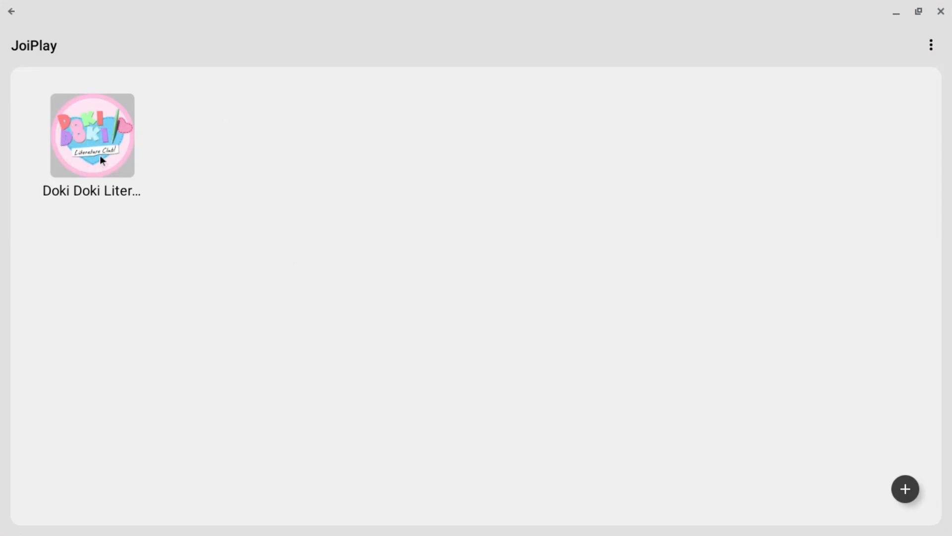
mouse_move(49, 203)
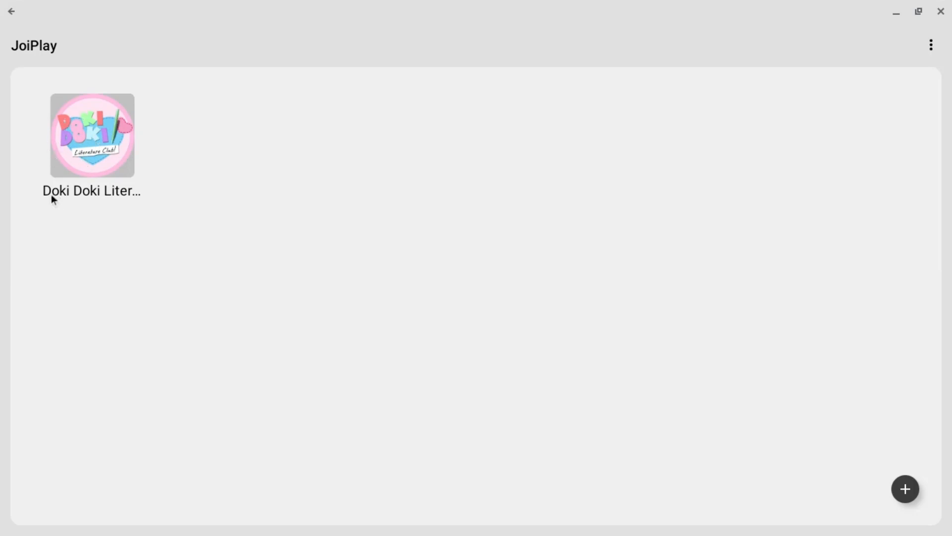
mouse_move(126, 183)
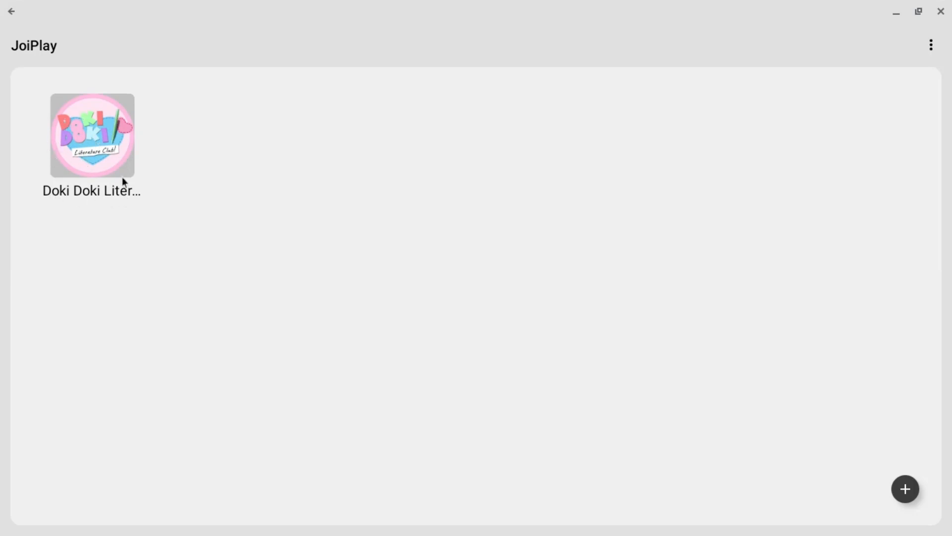
mouse_move(119, 172)
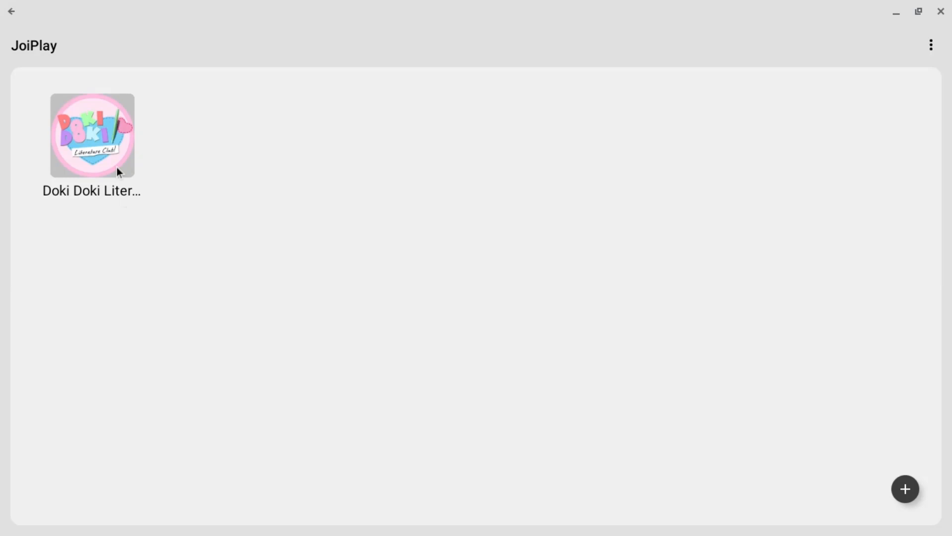
- Launch Doki Doki Literature Club from its icon in the JoiPlay library
click(89, 136)
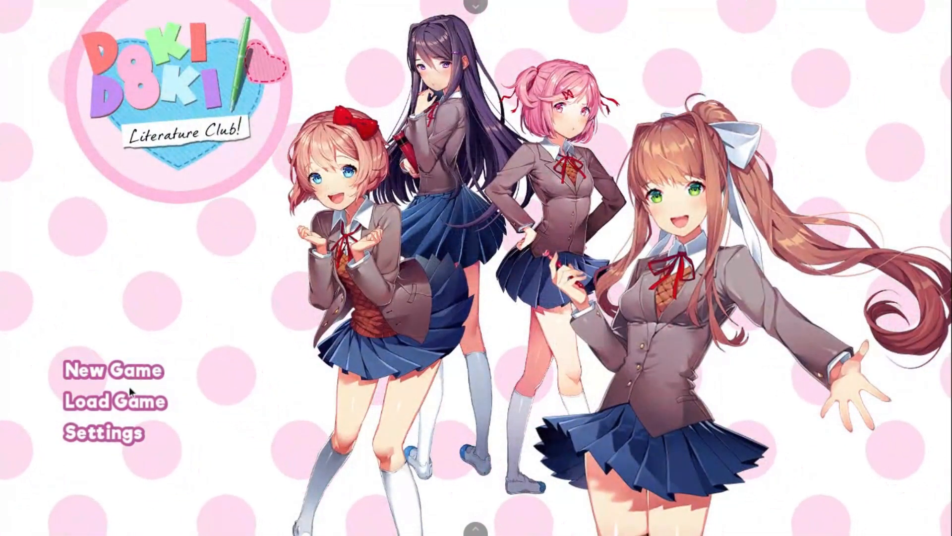
- View the Load Game saves, return to the title menu, and exit via JoiPlay's overlay toolbar
click(115, 403)
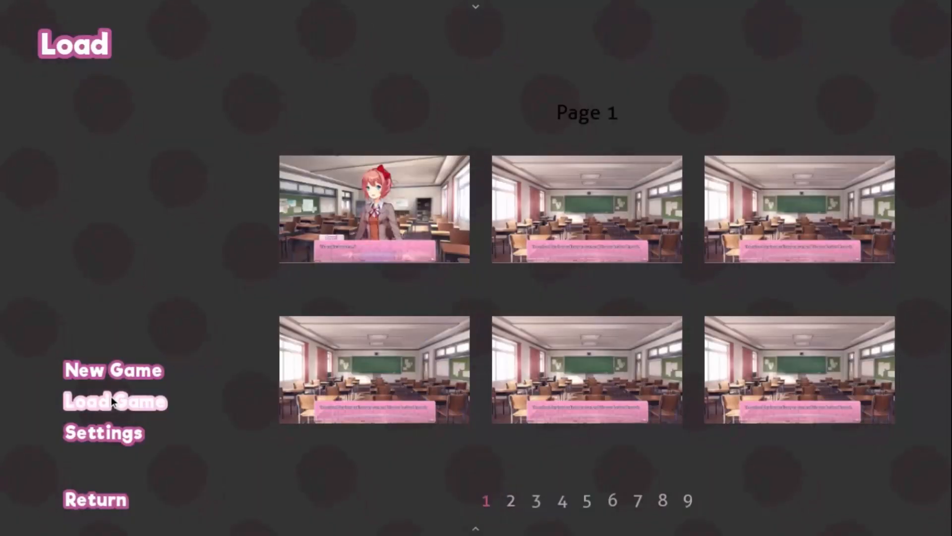
click(97, 500)
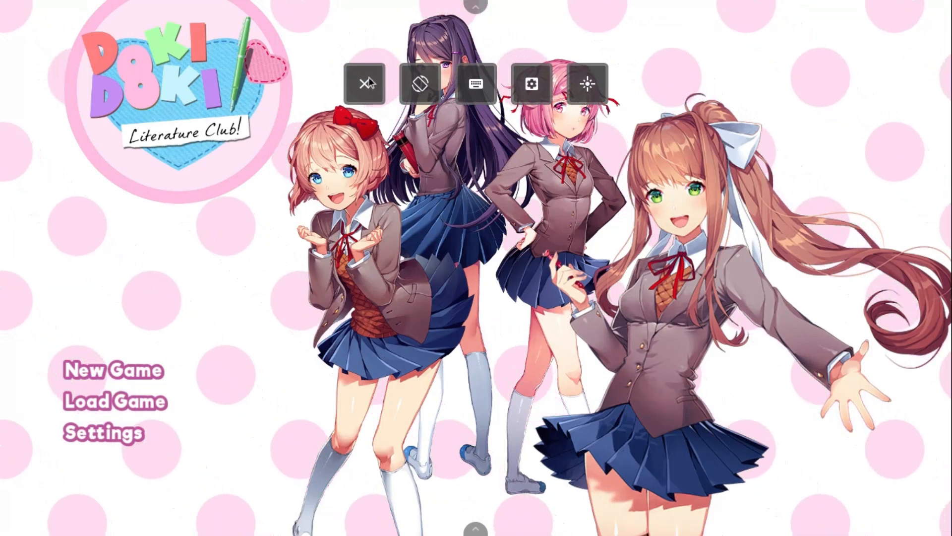
click(366, 82)
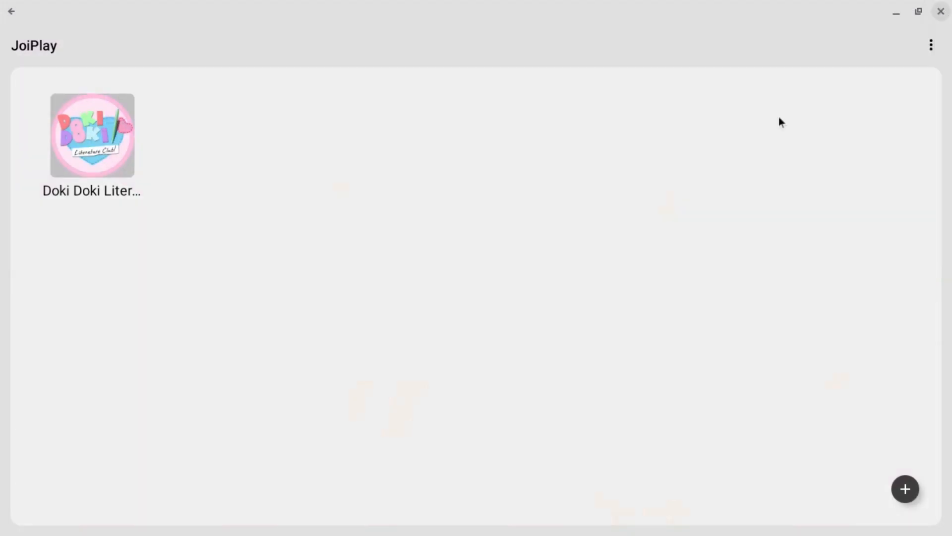
mouse_move(701, 177)
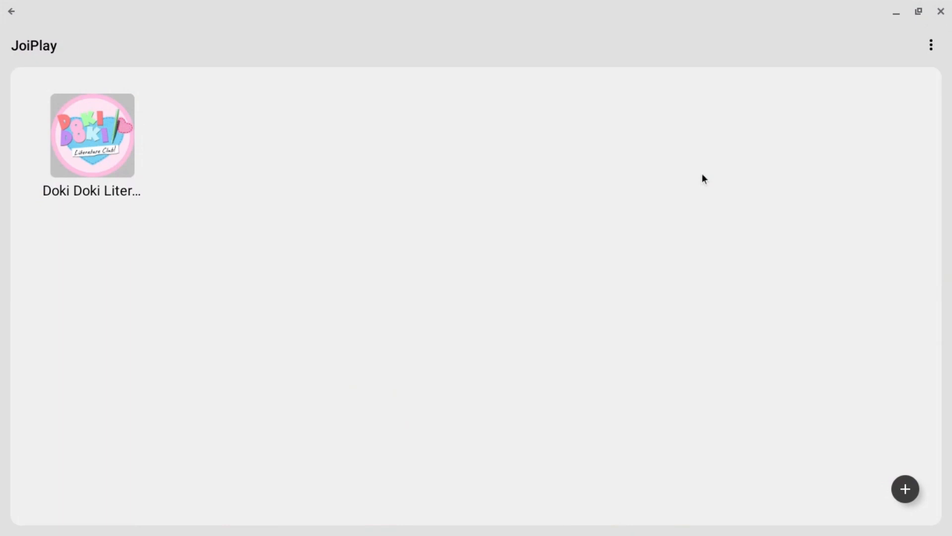
mouse_move(794, 5)
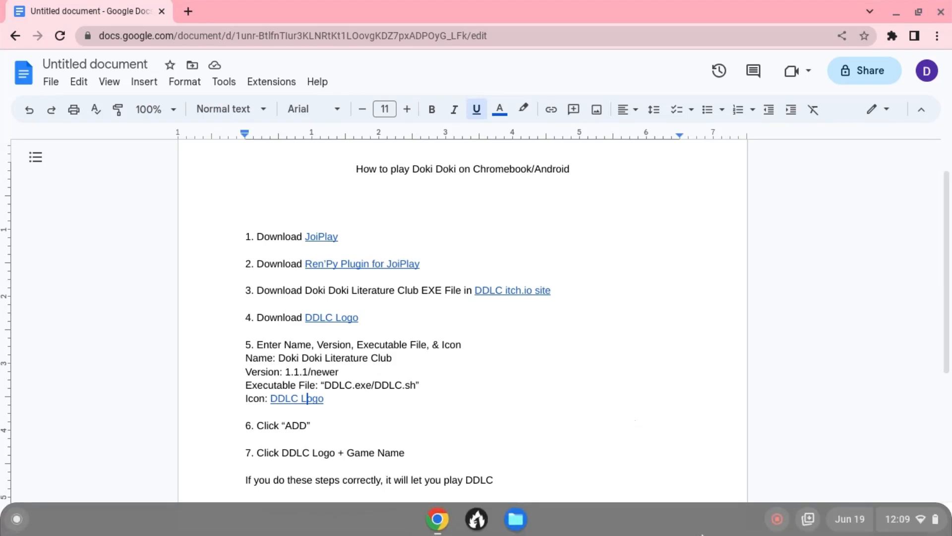
mouse_move(756, 526)
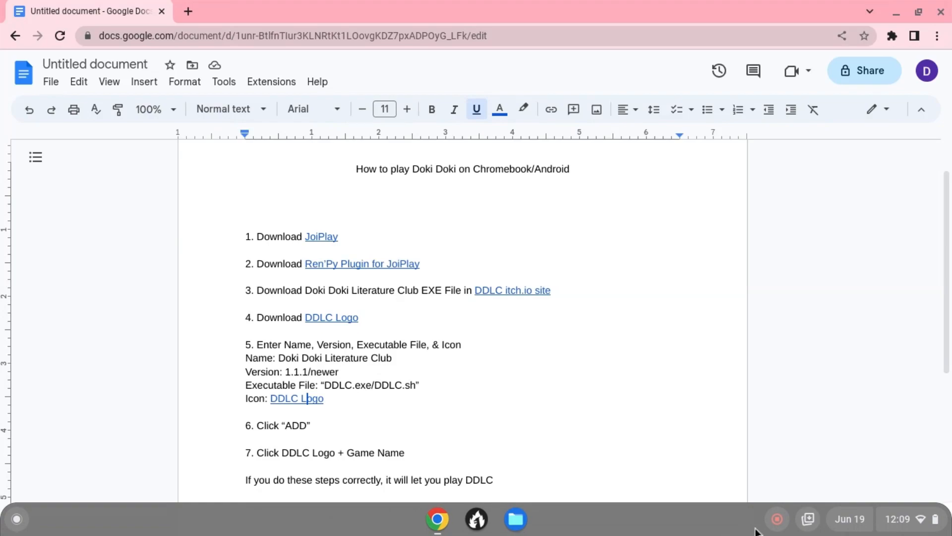